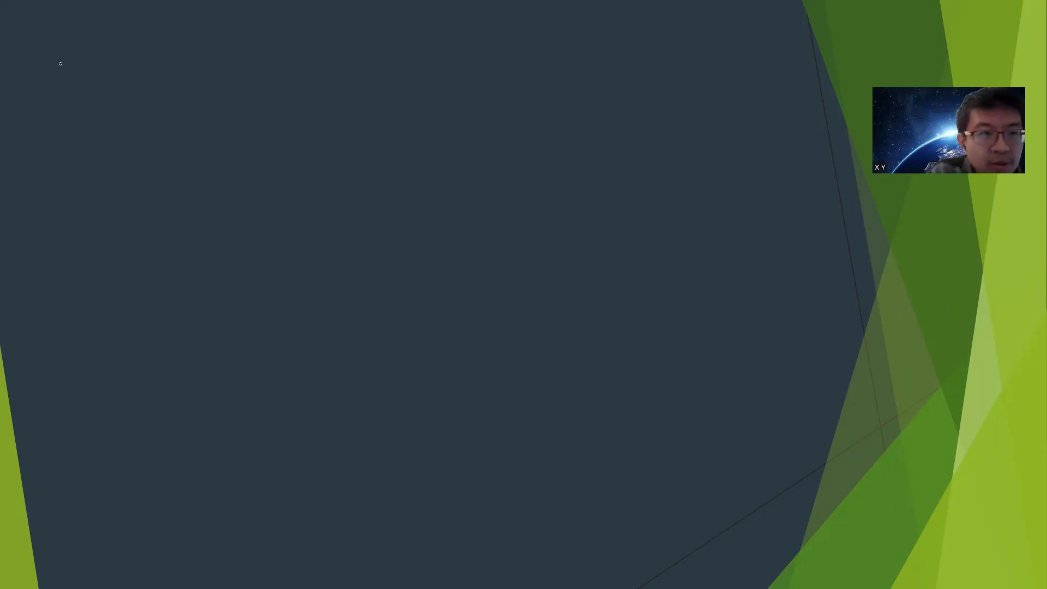
Step: Handwrite 'NP Com…' in ink at the top-left of the slide
left_click_drag(60, 67, 194, 73)
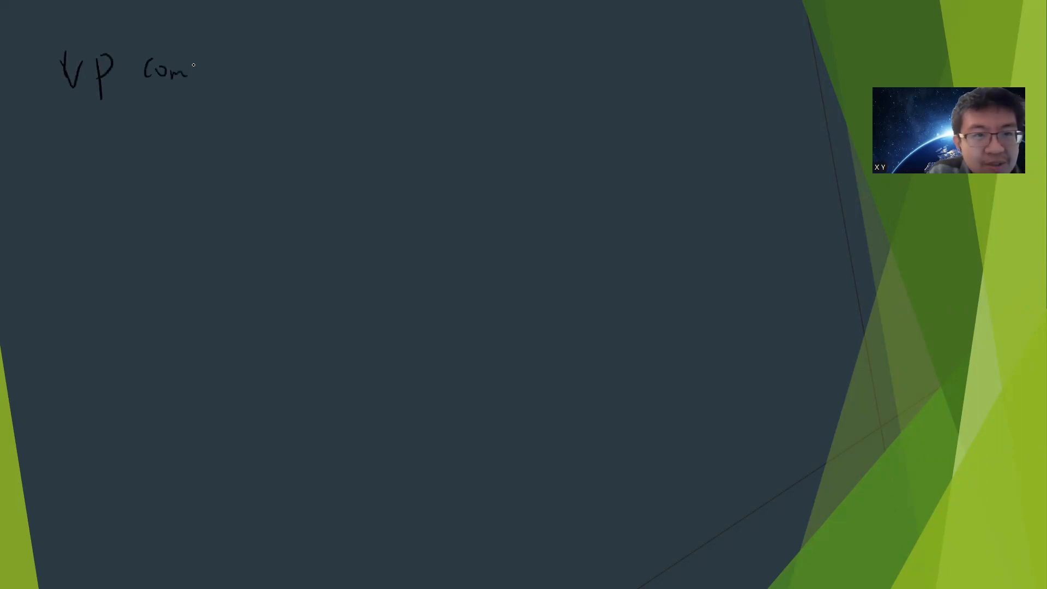
left_click_drag(194, 66, 321, 63)
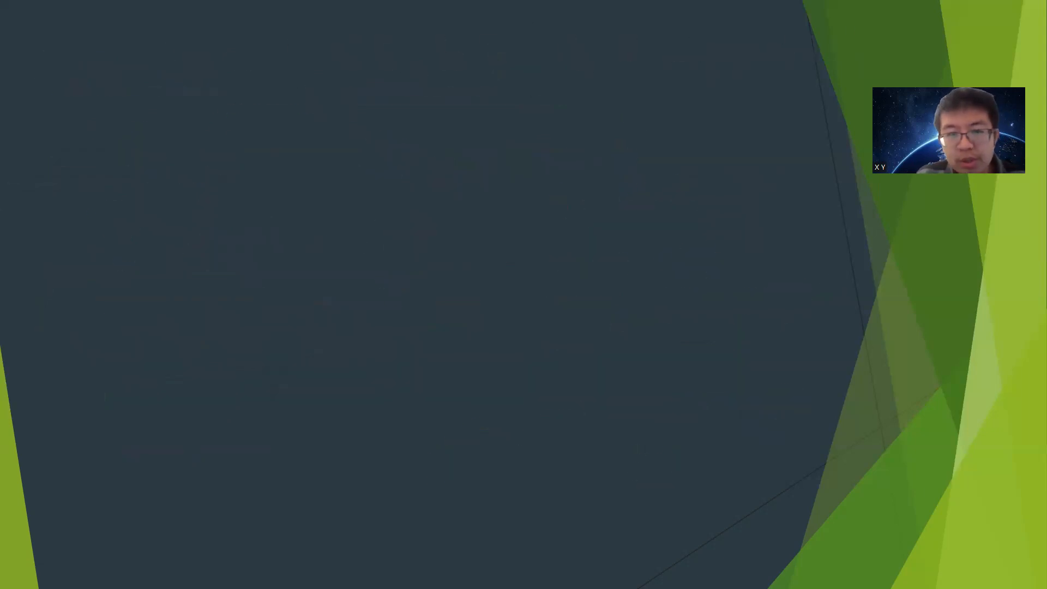
Step: Ink the note 'people believe is no' about GI being NPC under the claim line
left_click(64, 576)
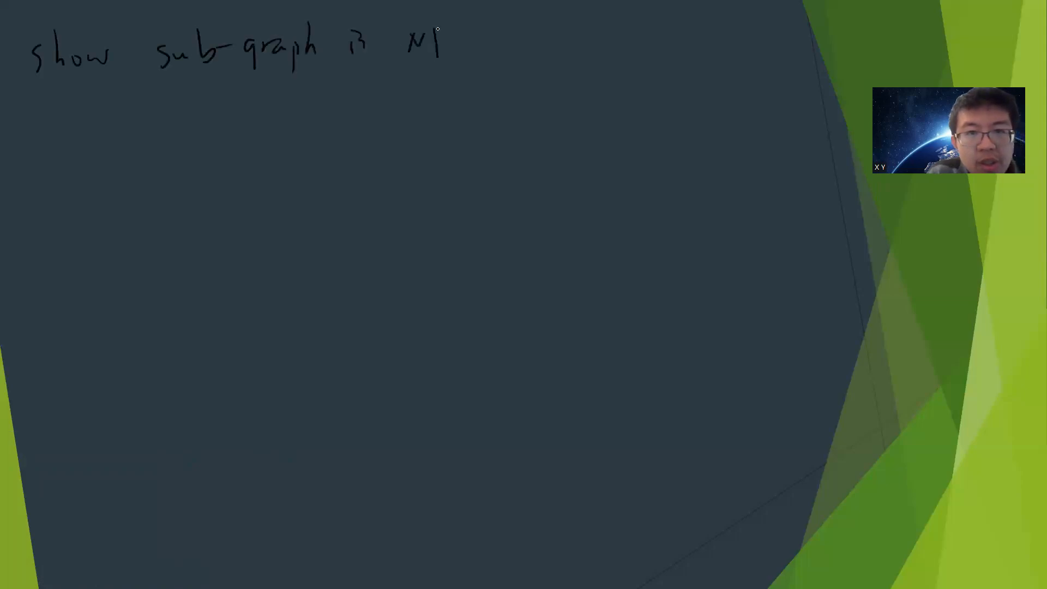
mouse_move(582, 34)
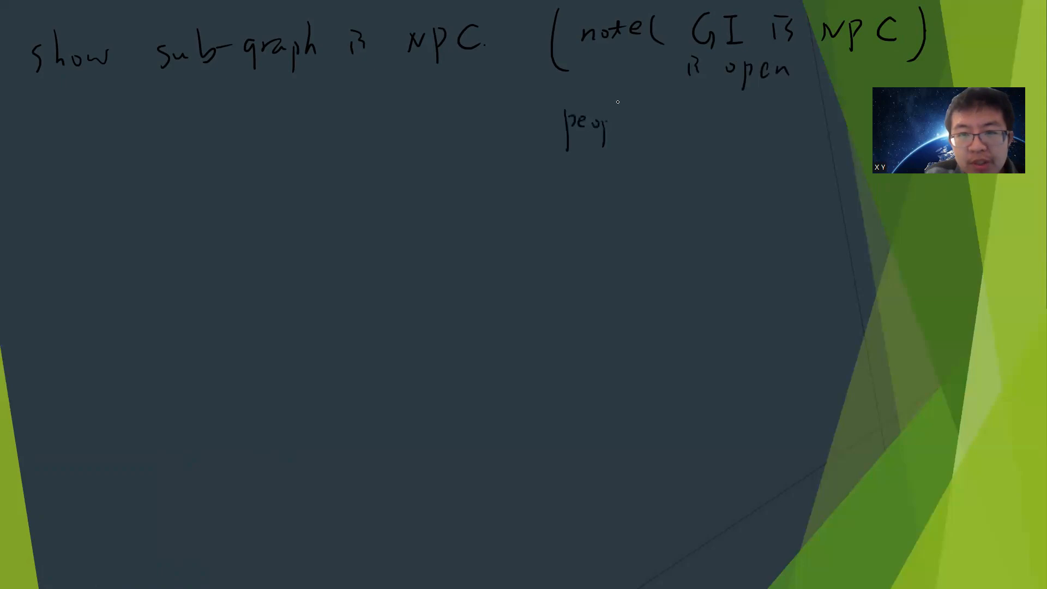
type("people believe is no")
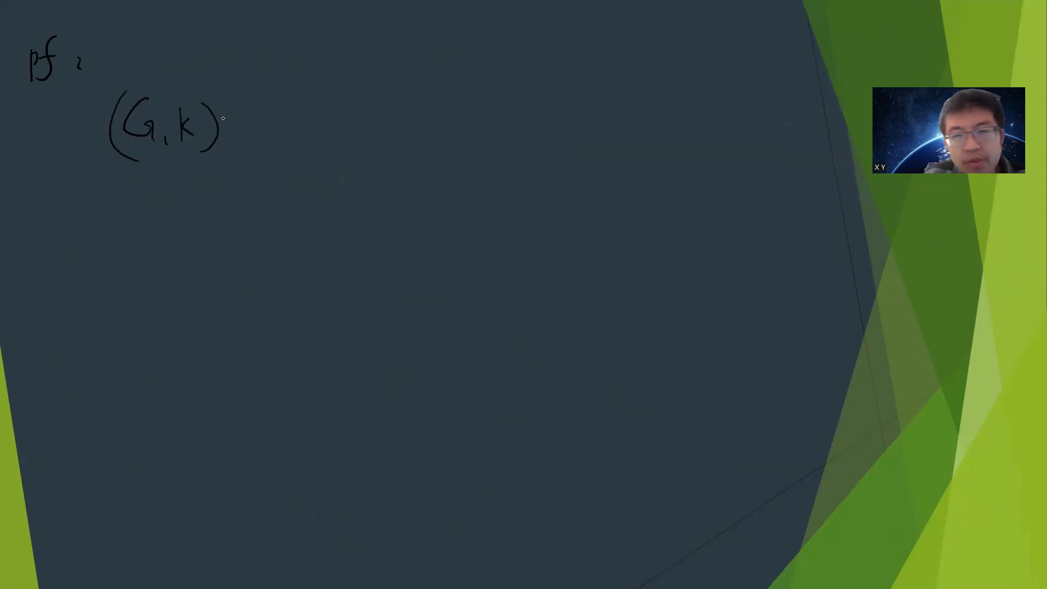
Step: Draw a rightward arrow from '(G, k)' to begin the reduction
left_click_drag(247, 120, 353, 117)
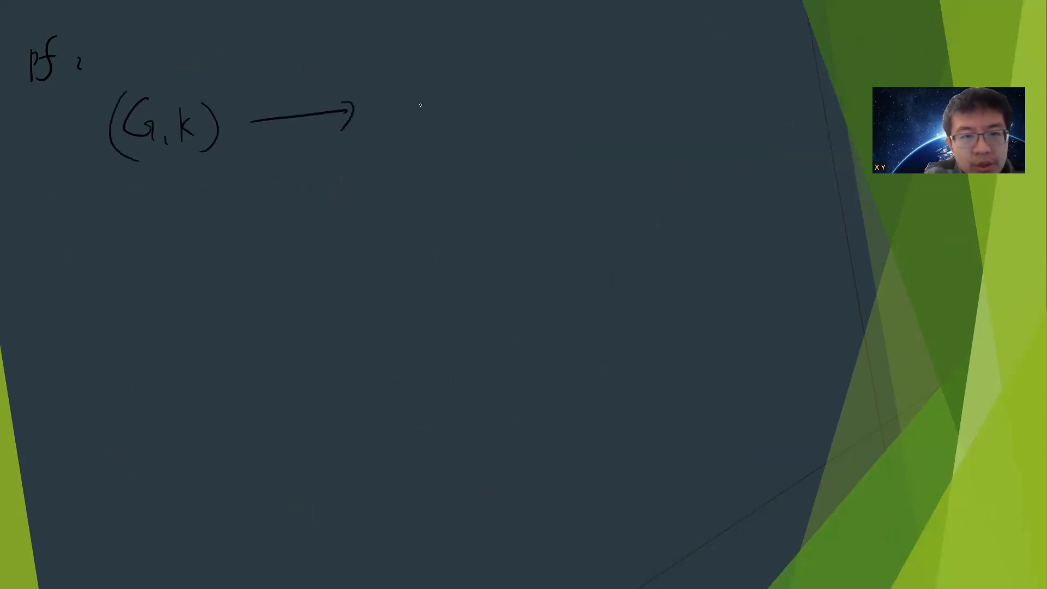